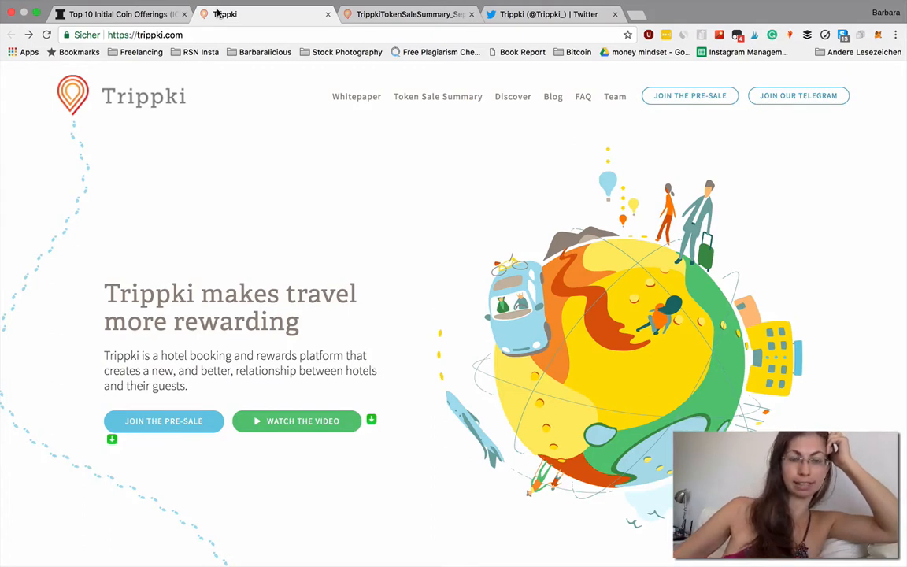
mouse_move(79, 276)
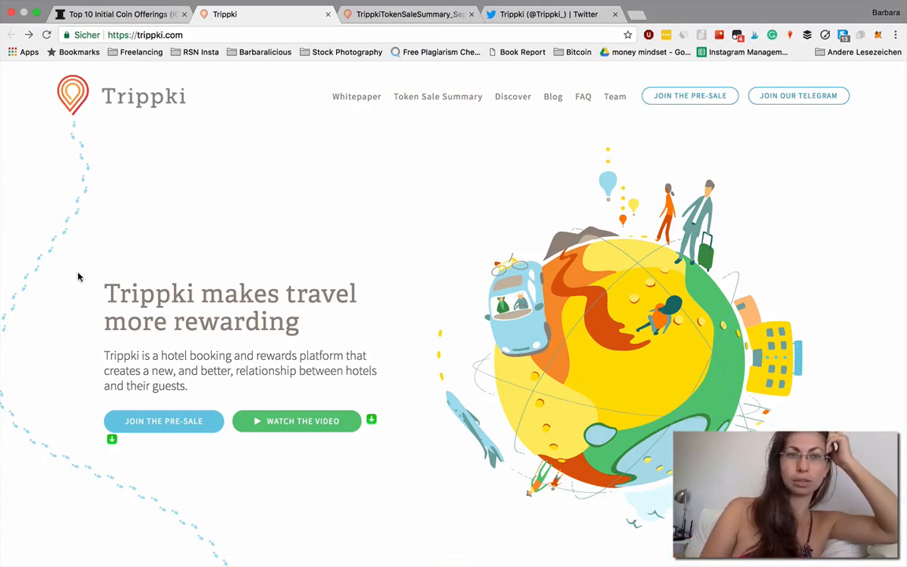
mouse_move(304, 426)
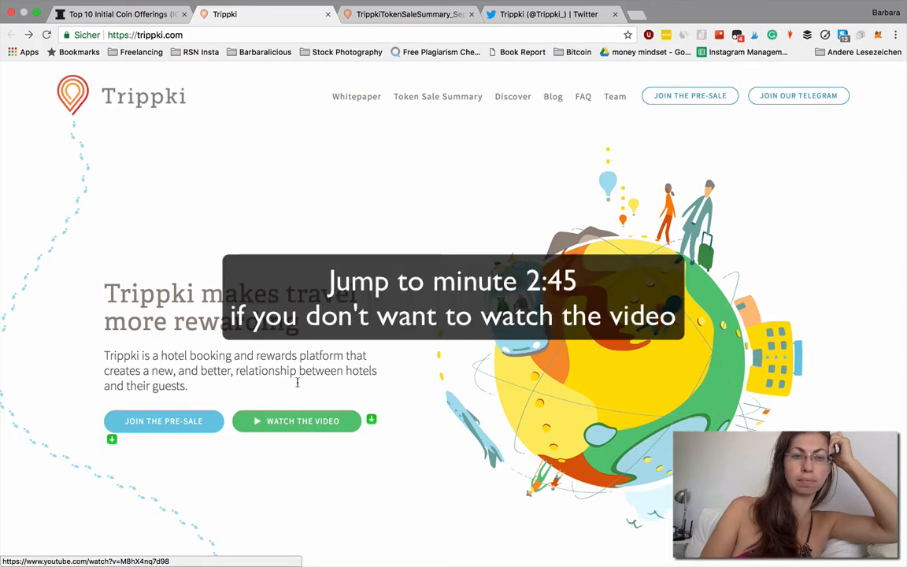
Step: Open the Trippki token sale introduction video overlay on the home page
left_click(303, 420)
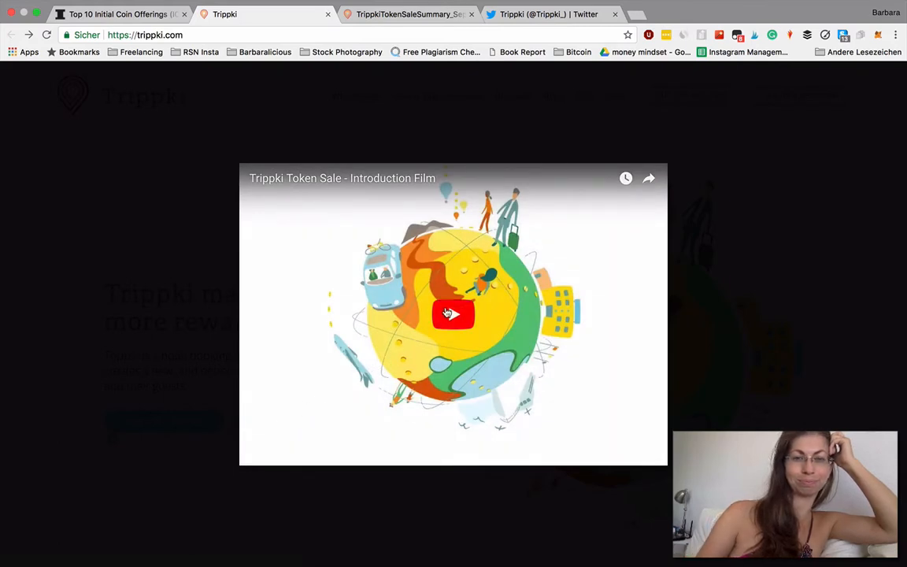
Step: Play the Trippki introduction film in the YouTube overlay
left_click(453, 314)
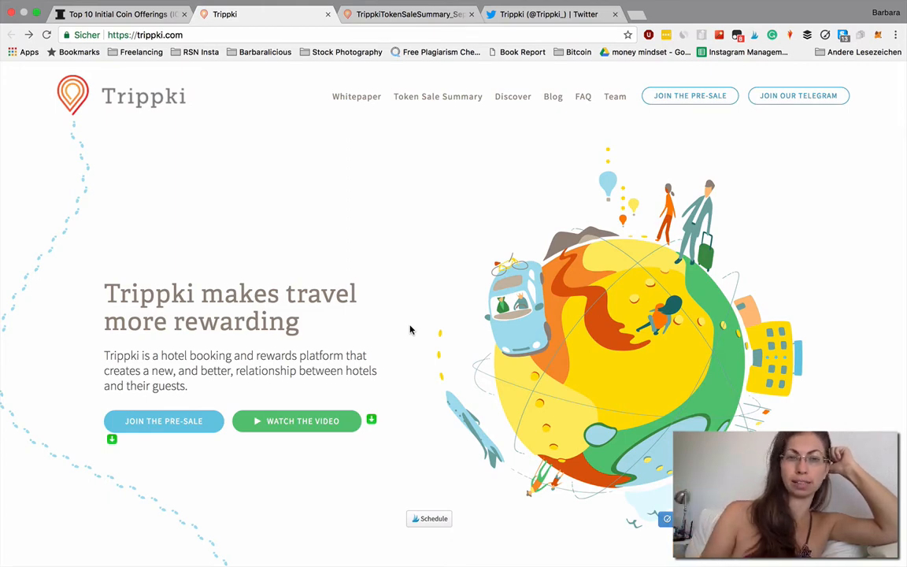
Step: Scroll down to the 'What is Trippki?' section describing the TRIP reward token
scroll("down", 3)
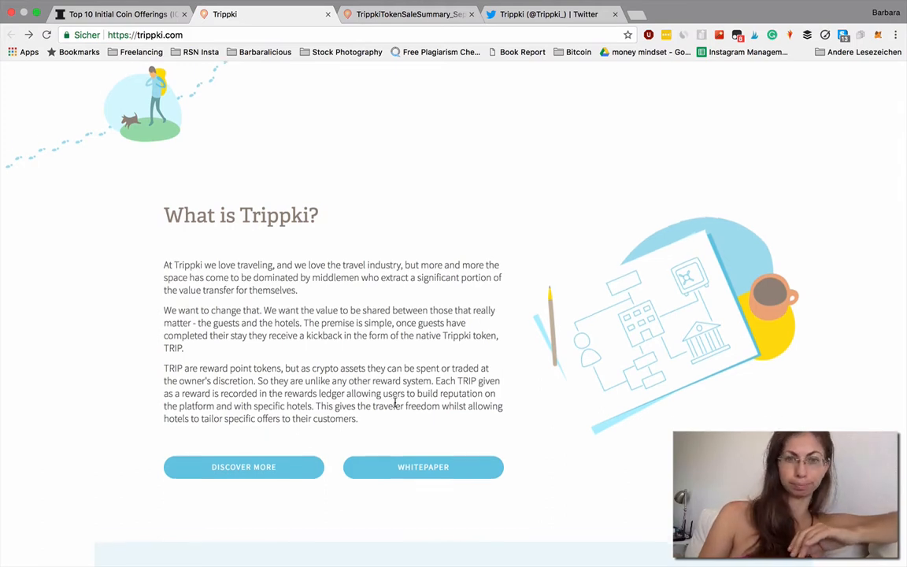
Step: Scroll to 'A new type of Loyalty Reward Points System' and its three benefits
scroll("down", 3)
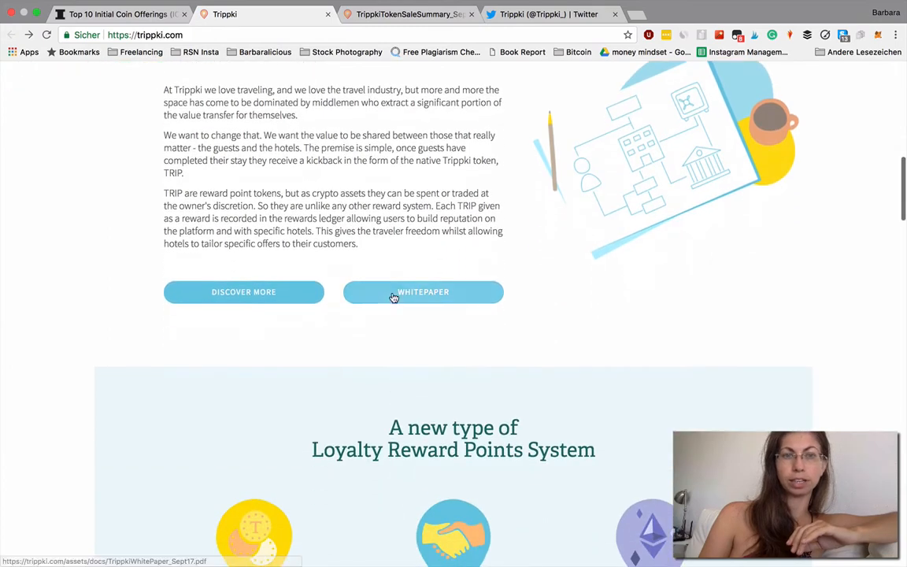
mouse_move(286, 334)
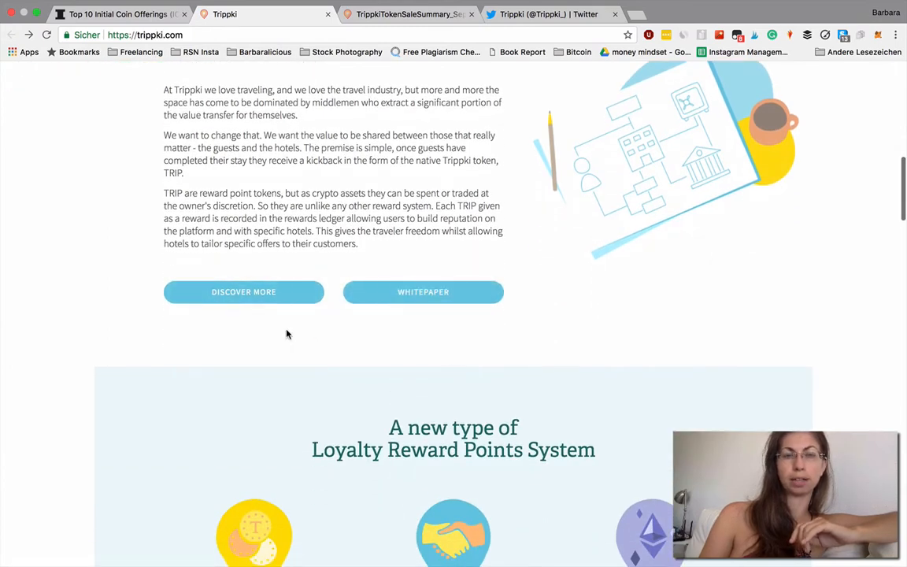
scroll("down", 3)
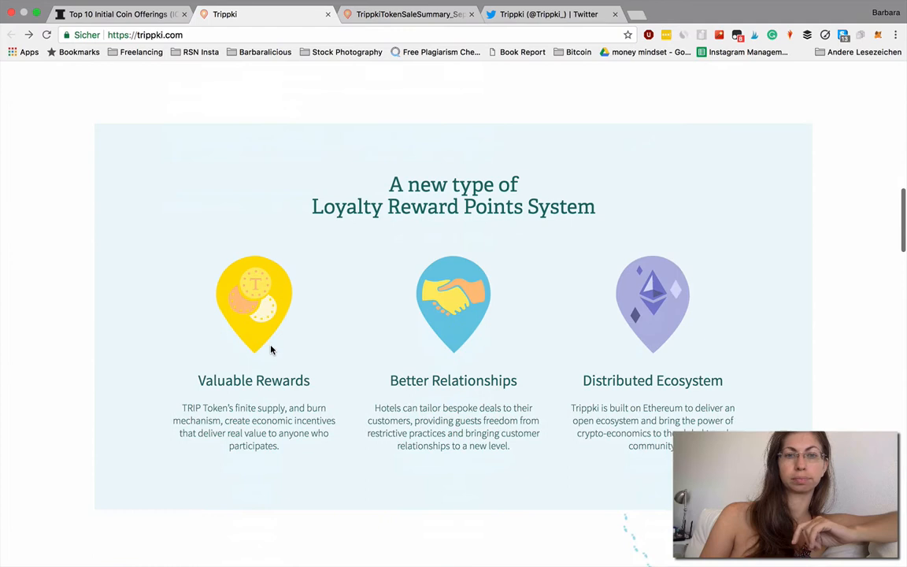
scroll("down", 3)
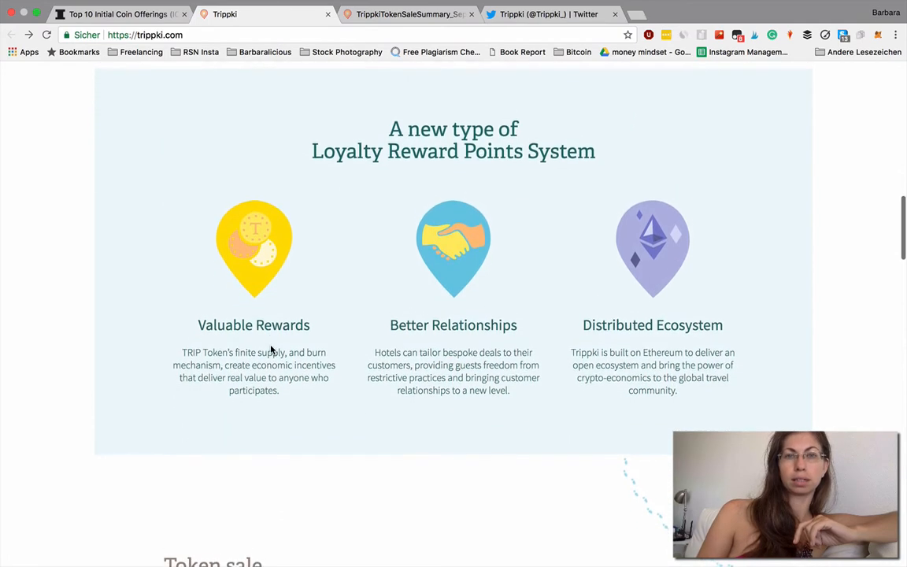
scroll("down", 3)
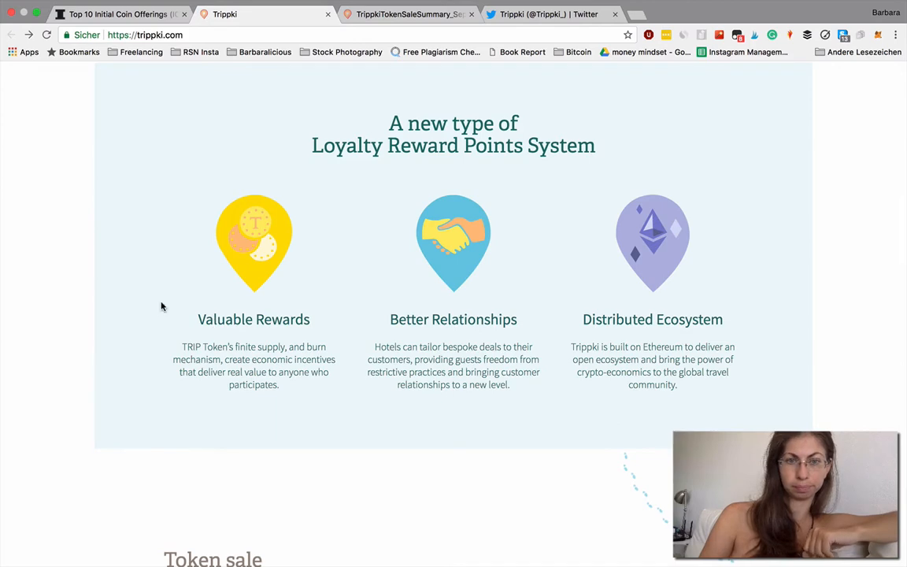
Step: Scroll to the Token sale section: 200 million TRIP tokens, ETH only, Q1 2018
scroll("down", 3)
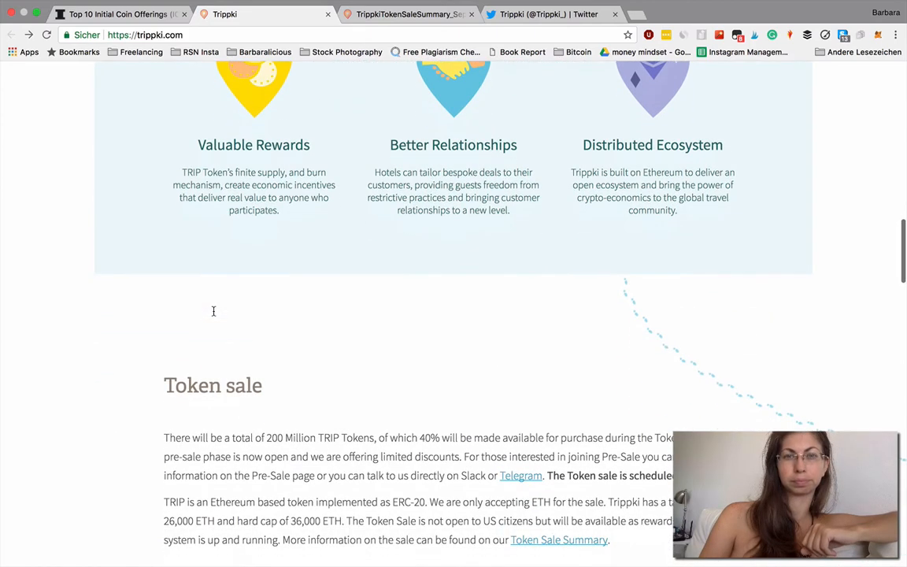
scroll("down", 3)
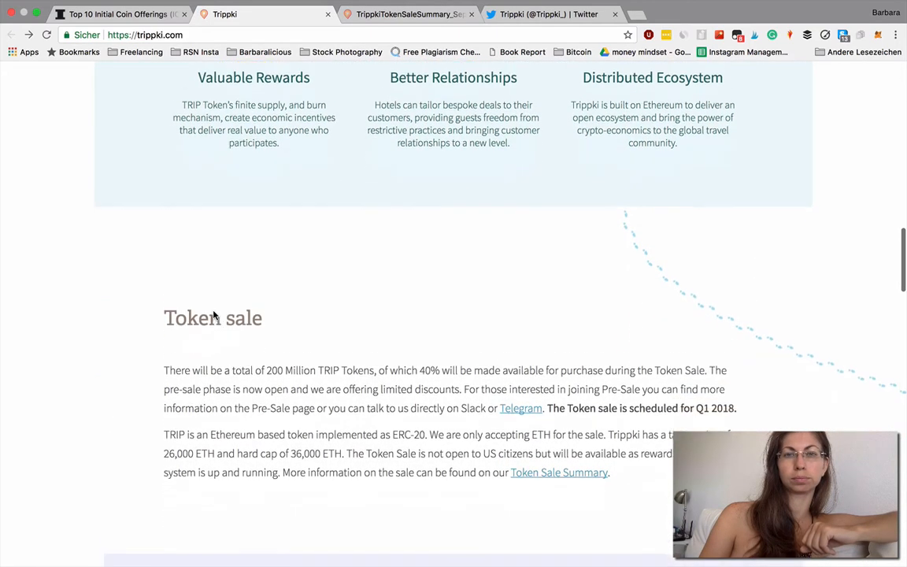
scroll("down", 3)
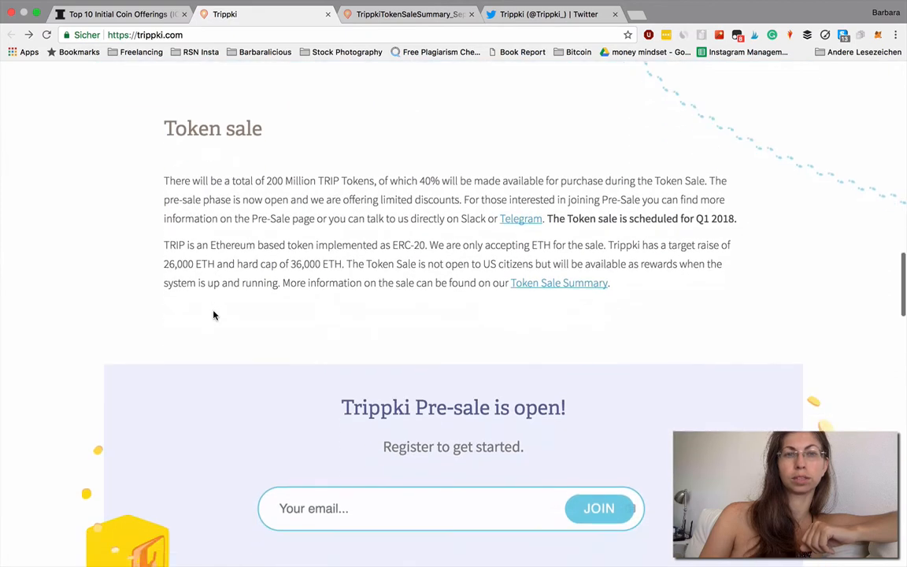
scroll("down", 3)
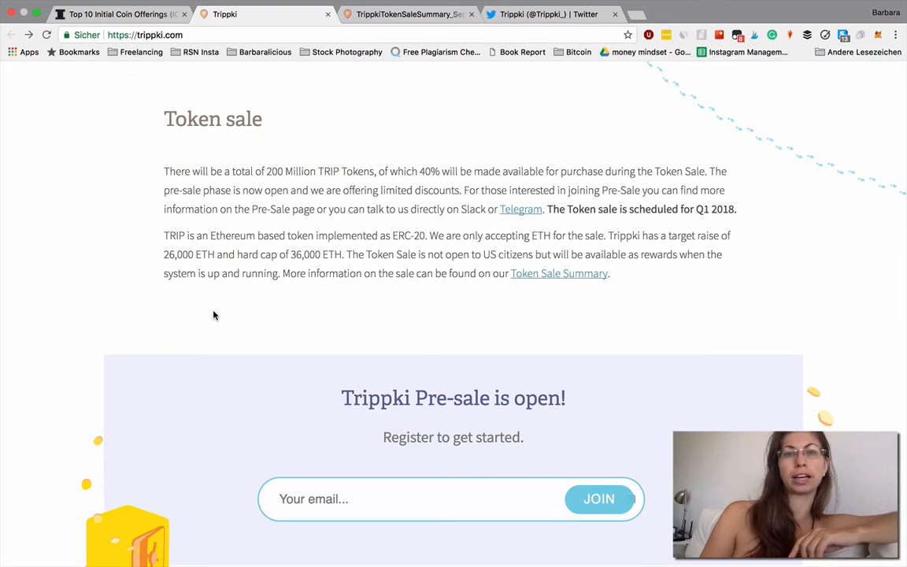
mouse_move(520, 209)
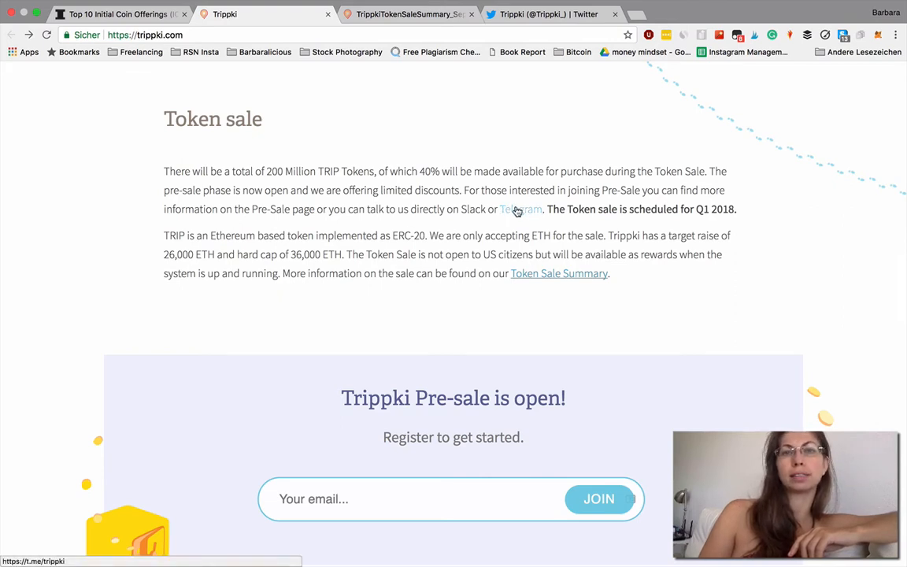
Step: Open Trippki's Telegram group preview at t.me/trippki, showing 751 members
left_click(521, 208)
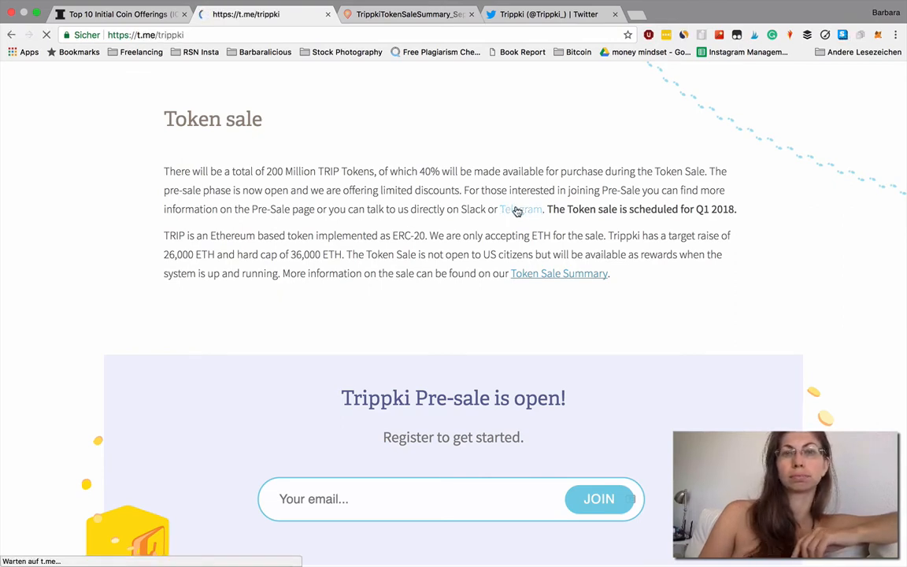
left_click(520, 208)
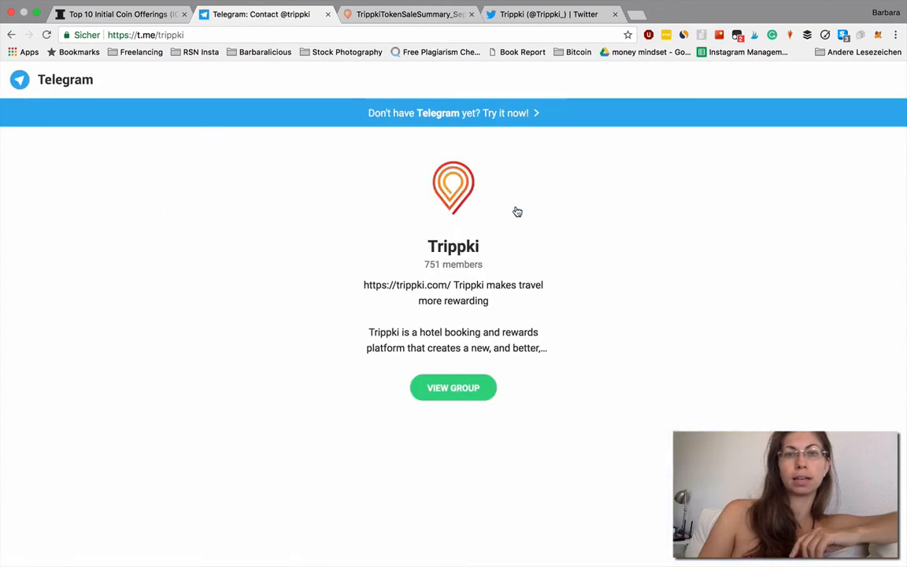
mouse_move(396, 274)
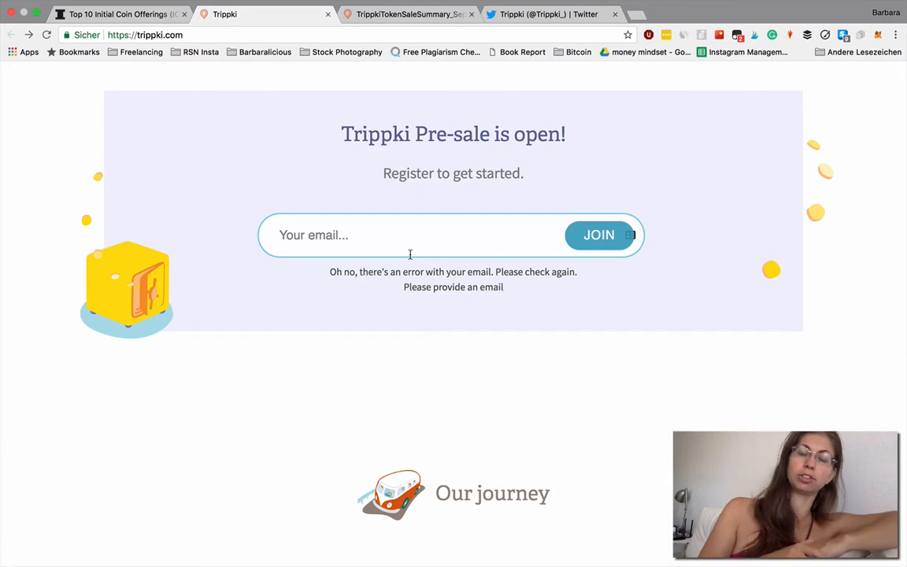
Step: Scroll to the 'Our journey' roadmap, from the September 2017 launch to Q4 2018 MVP
scroll("down", 3)
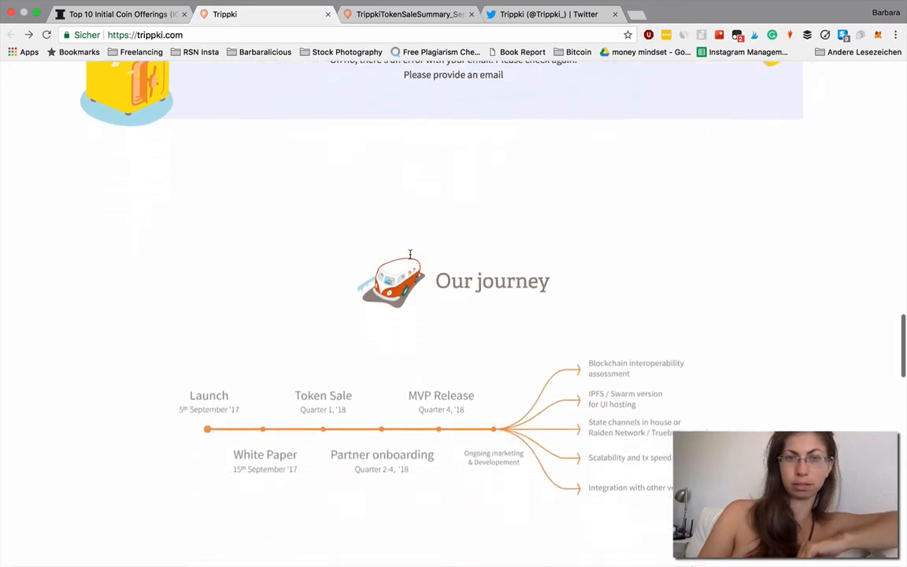
scroll("down", 3)
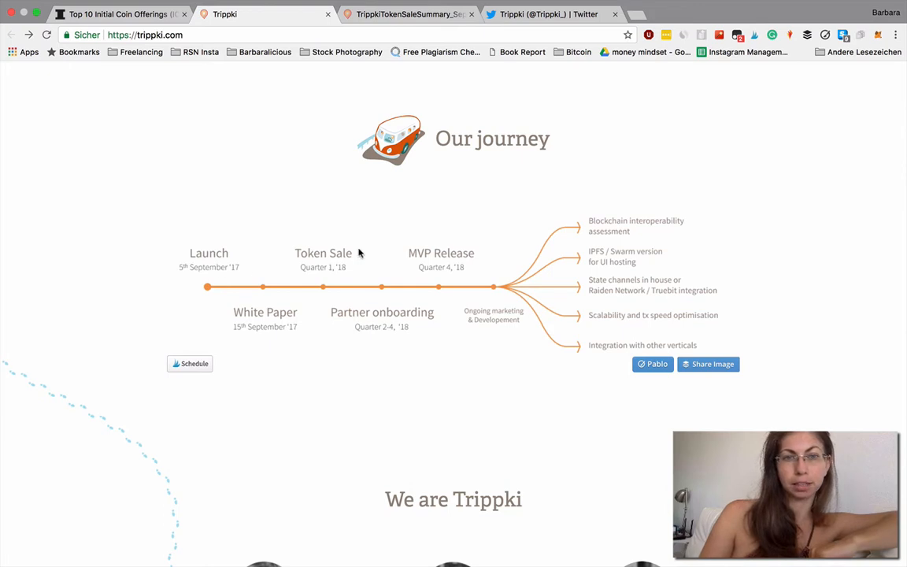
mouse_move(325, 280)
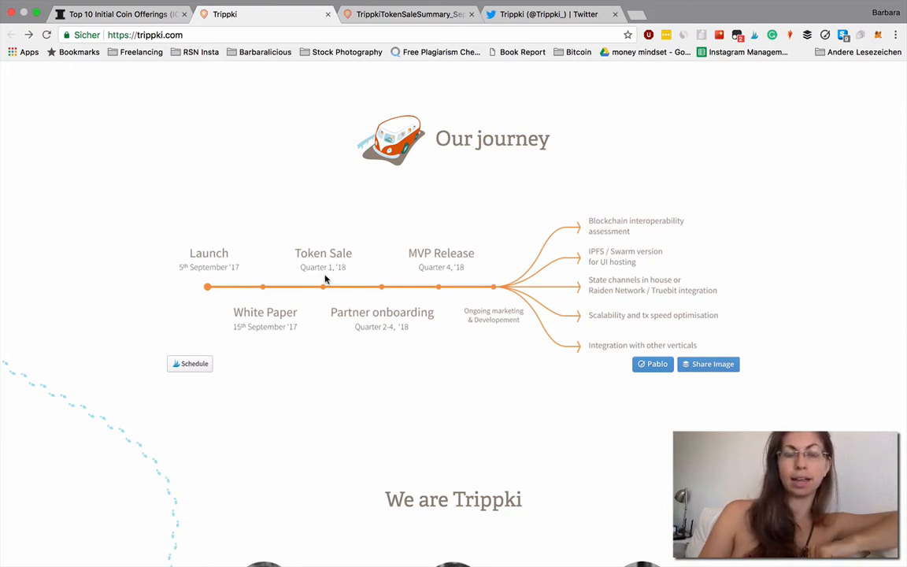
mouse_move(403, 317)
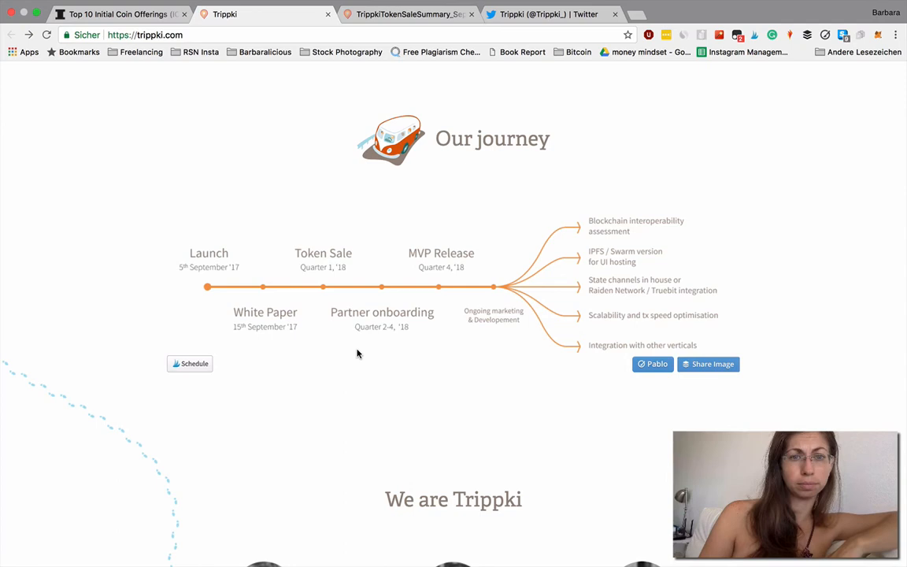
mouse_move(451, 280)
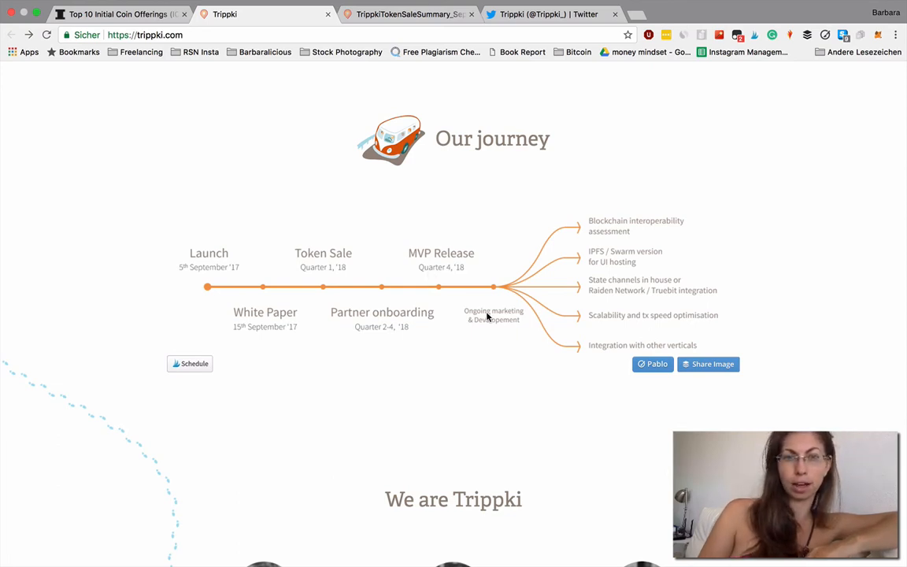
mouse_move(658, 230)
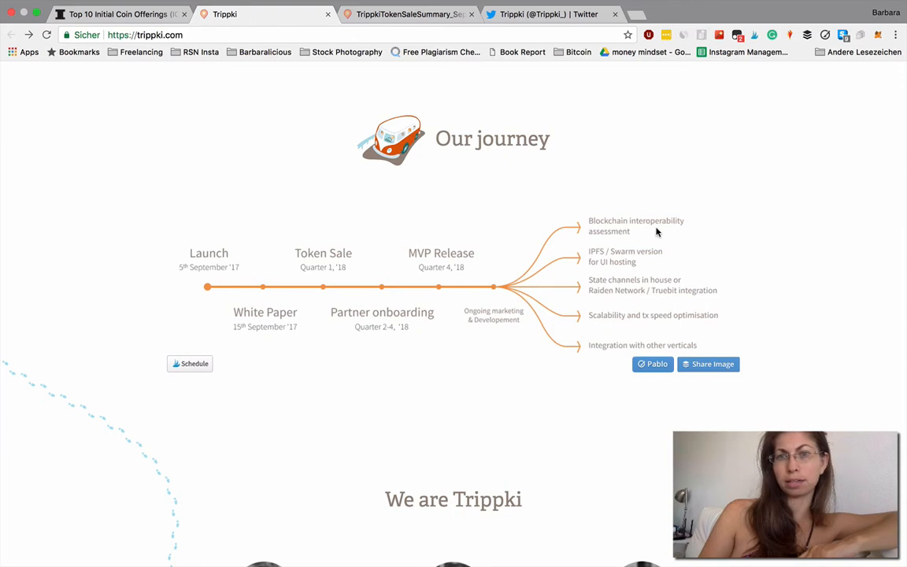
mouse_move(660, 235)
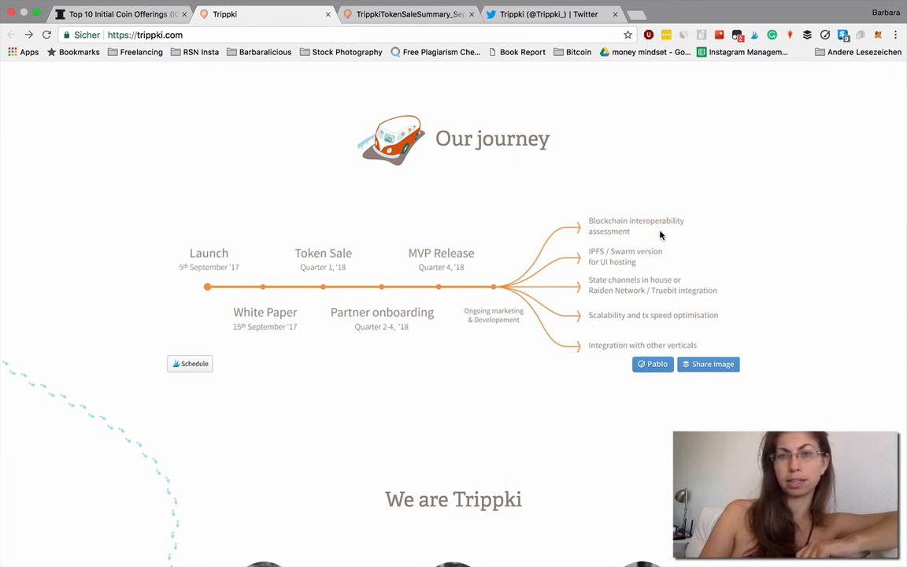
mouse_move(551, 232)
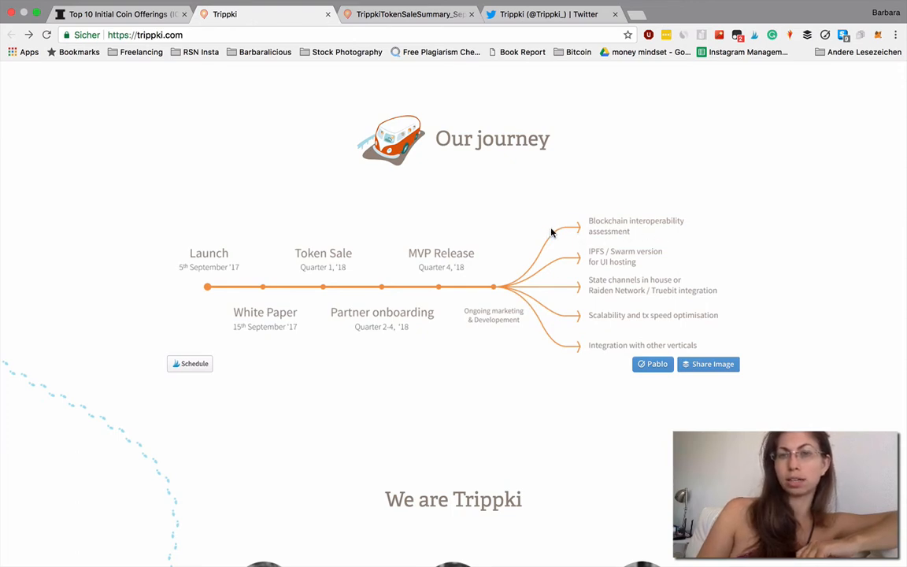
Step: Scroll down through the team grid on the Trippki home page
scroll("down", 3)
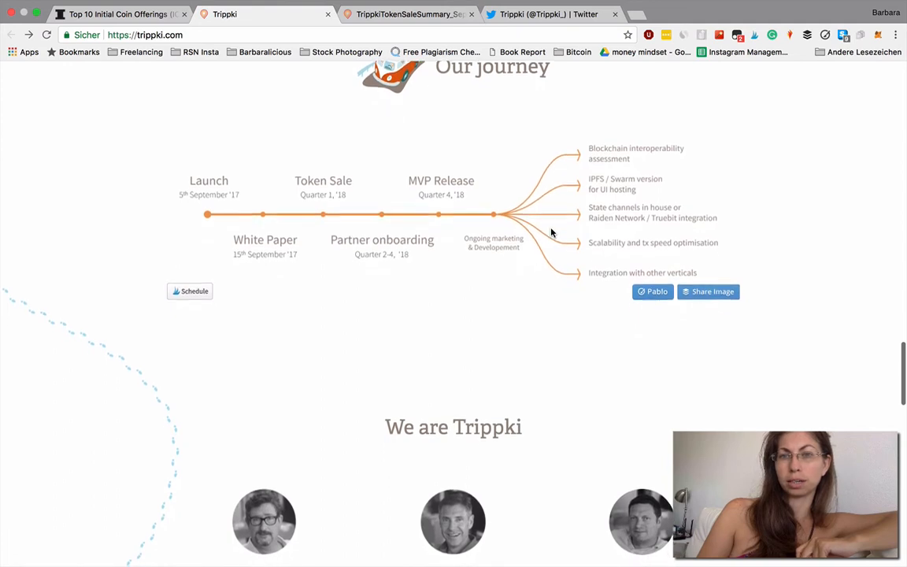
scroll("down", 3)
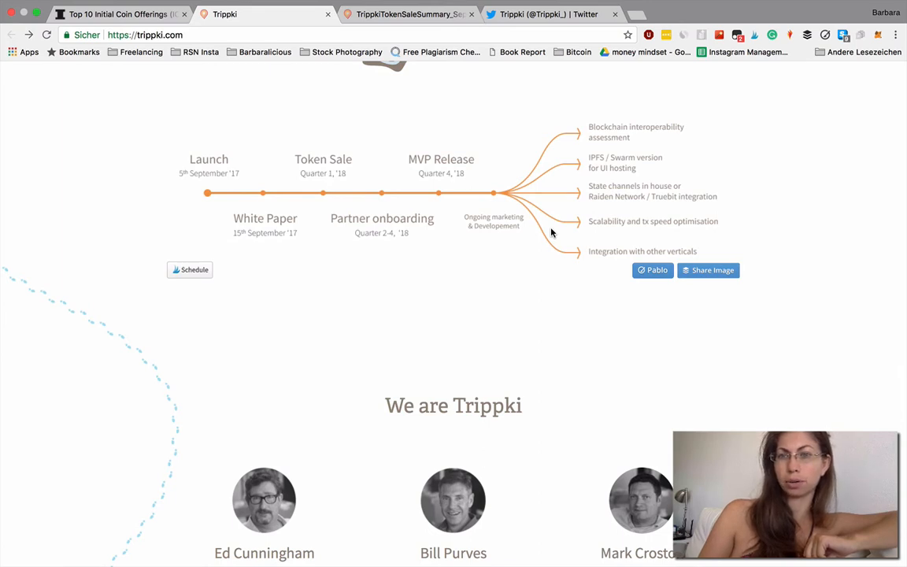
scroll("down", 3)
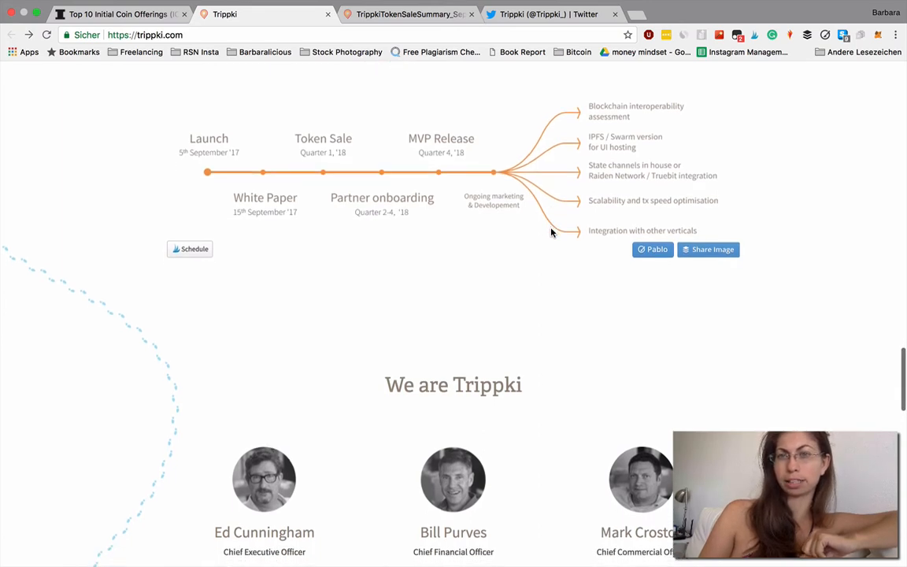
scroll("down", 3)
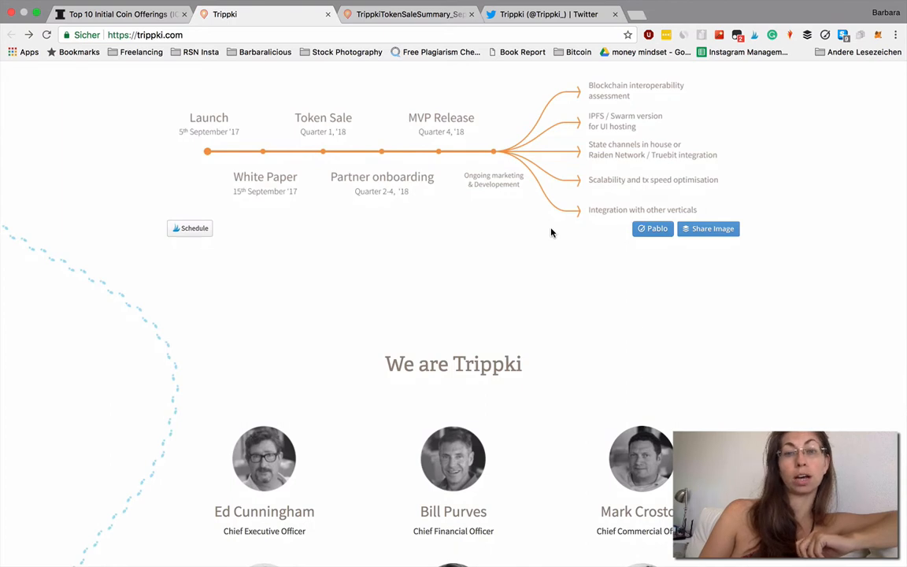
scroll("down", 3)
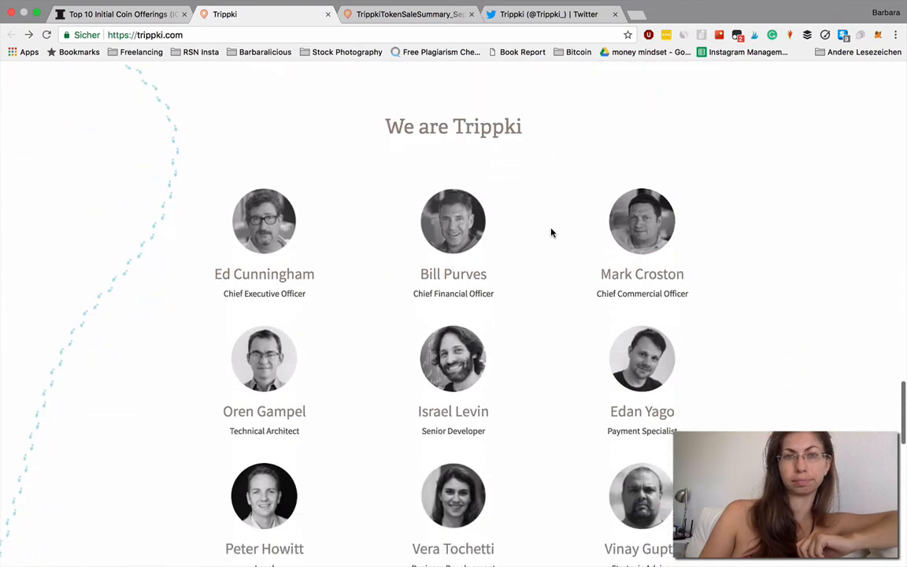
scroll("down", 3)
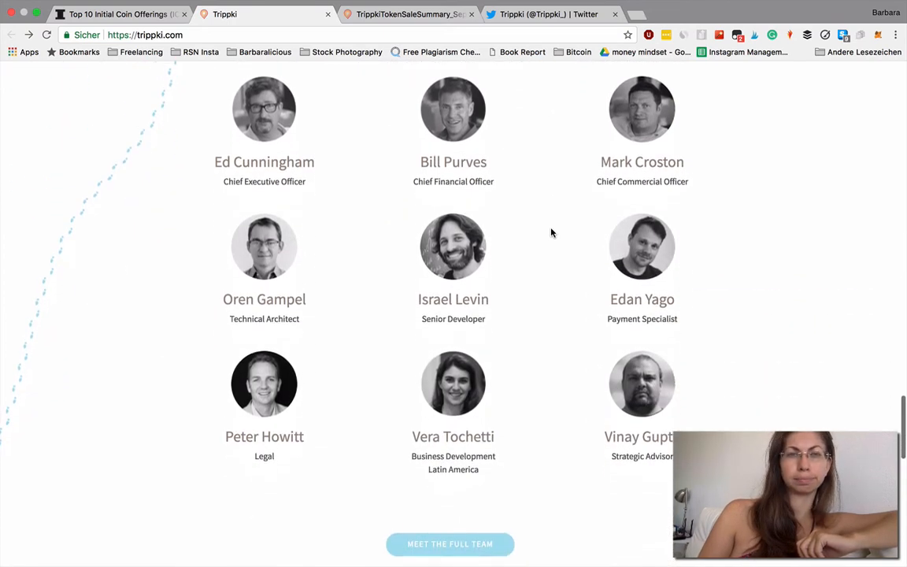
scroll("down", 3)
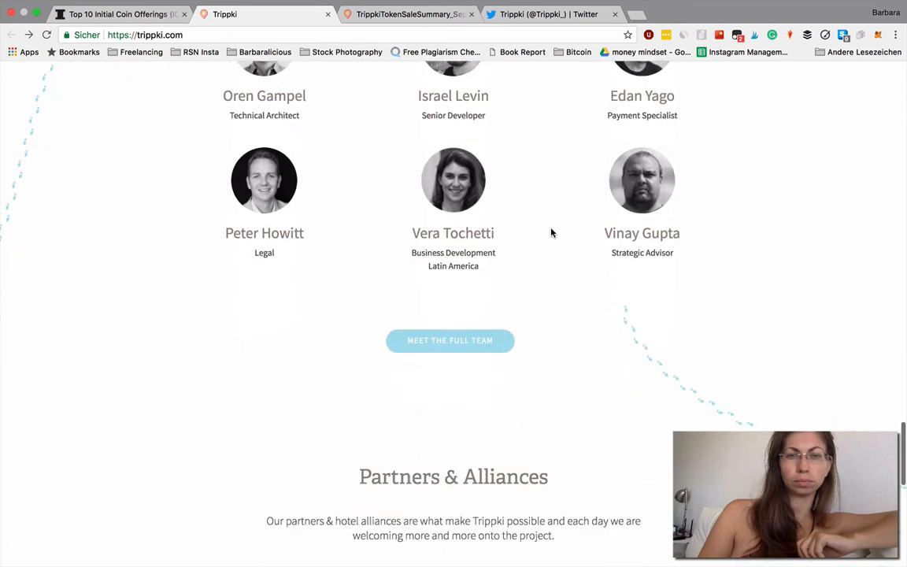
scroll("down", 3)
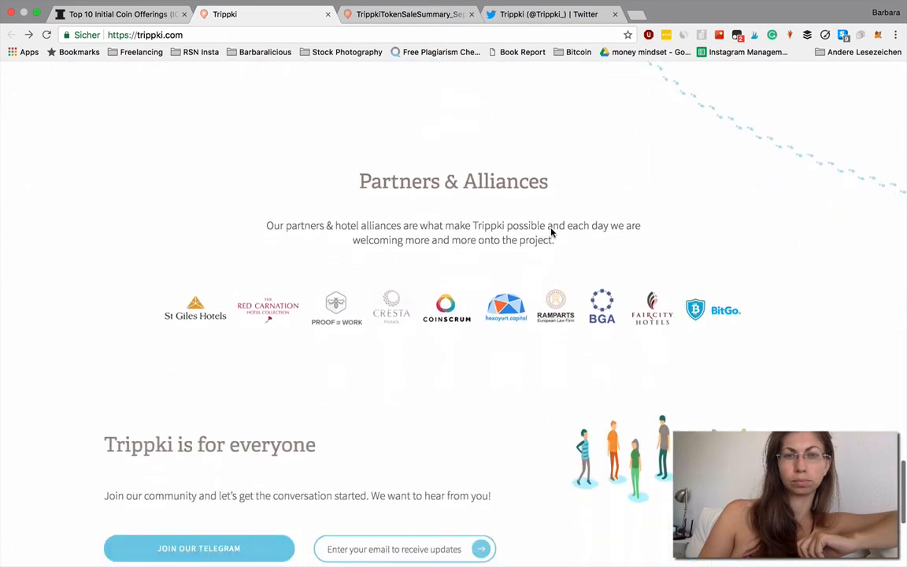
scroll("down", 3)
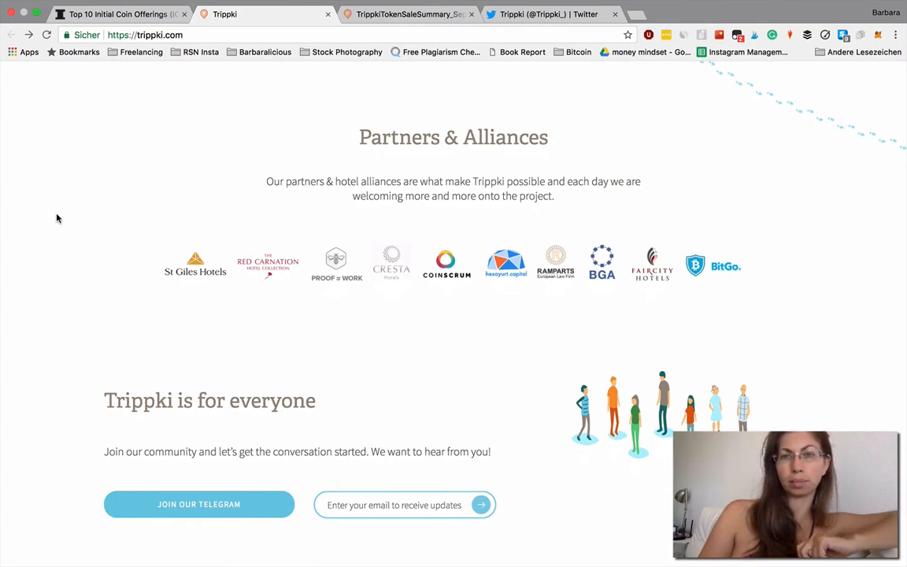
Step: Continue past Partners & Alliances and community sections to the footer, then view the Token Sale Summary PDF
scroll("down", 3)
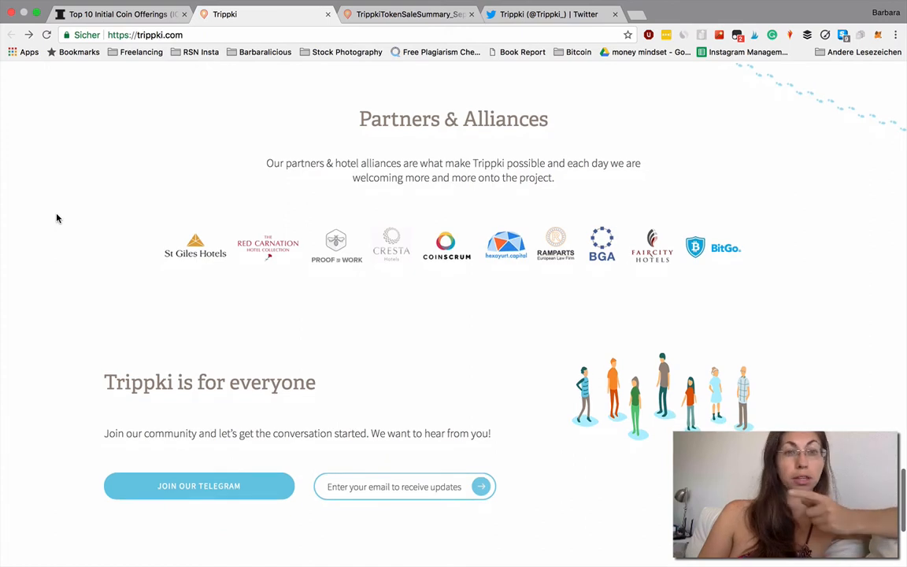
scroll("down", 3)
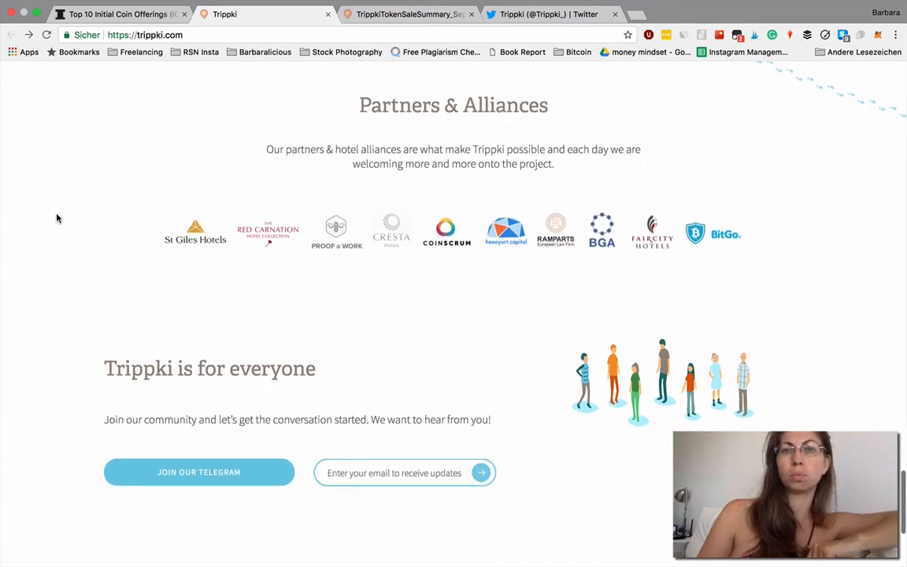
scroll("down", 3)
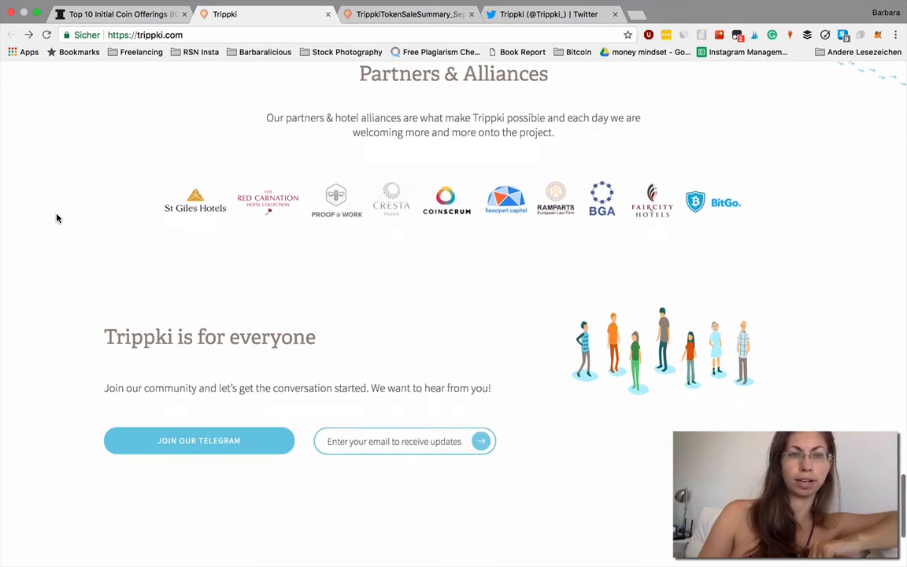
scroll("down", 3)
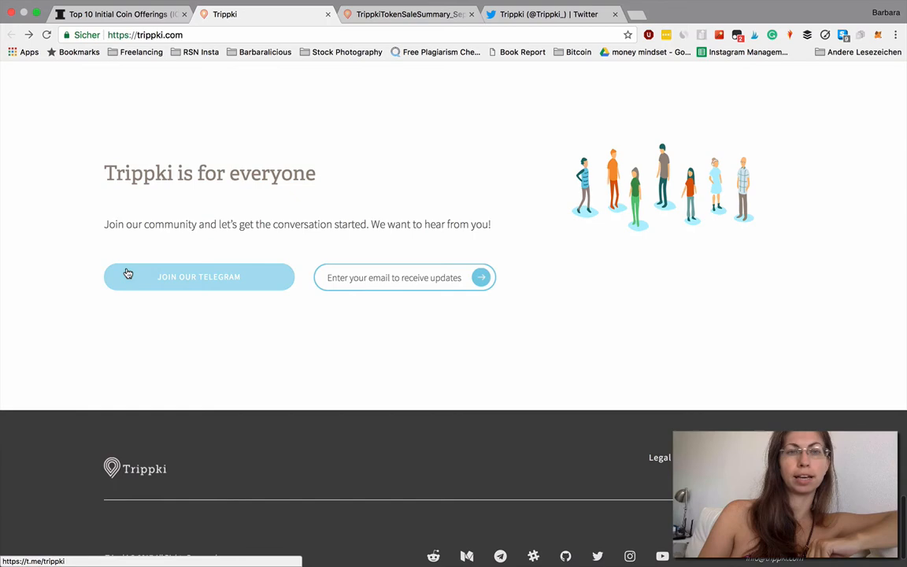
scroll("down", 3)
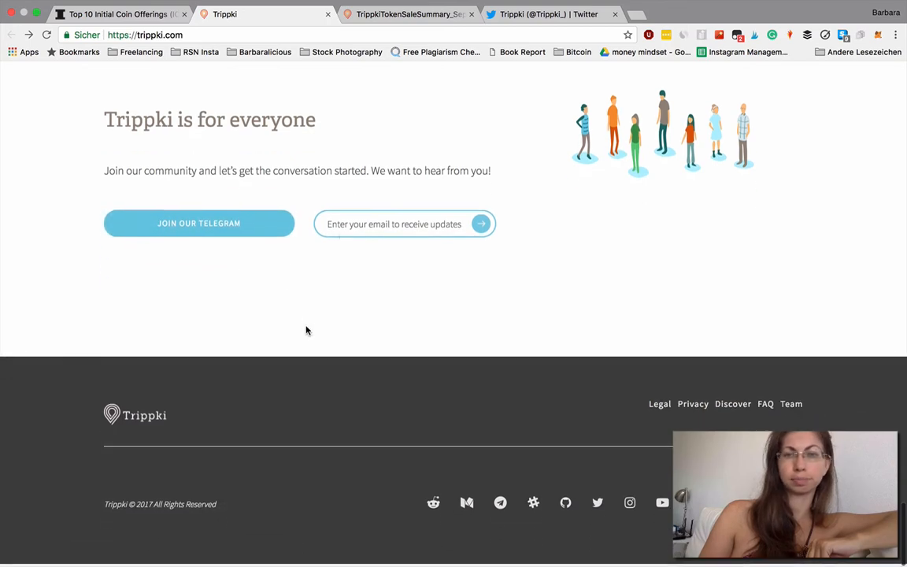
left_click(409, 14)
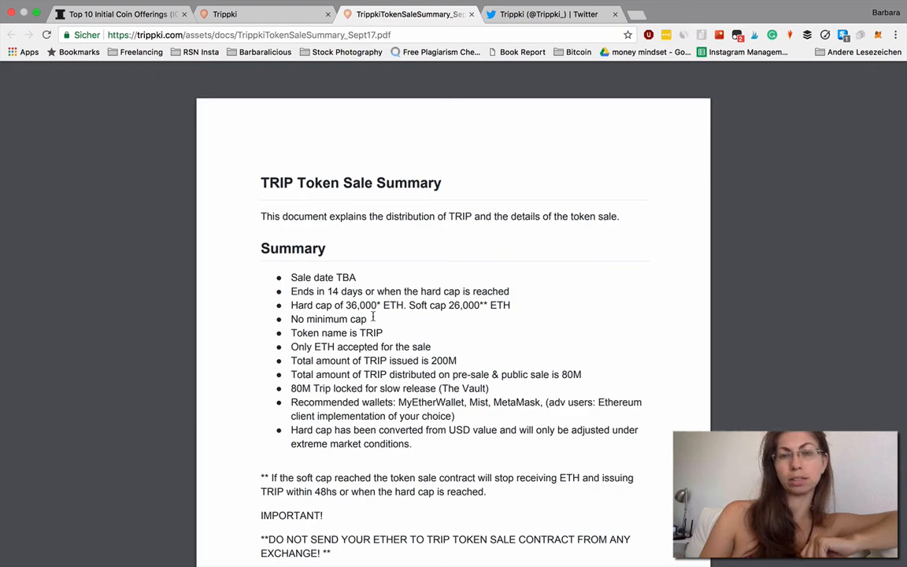
Step: Read the TRIP Token Sale Summary's opening summary bullets and sale figures
scroll("down", 3)
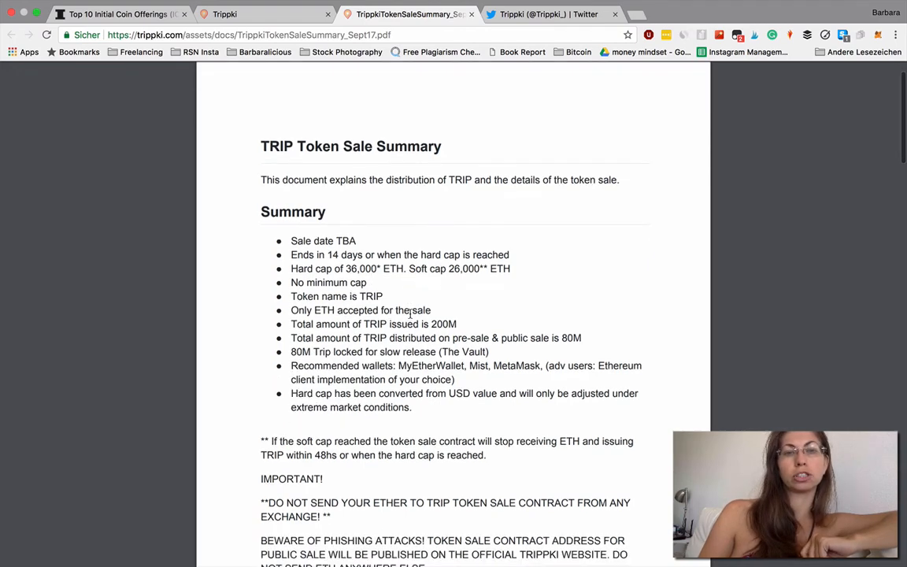
scroll("down", 3)
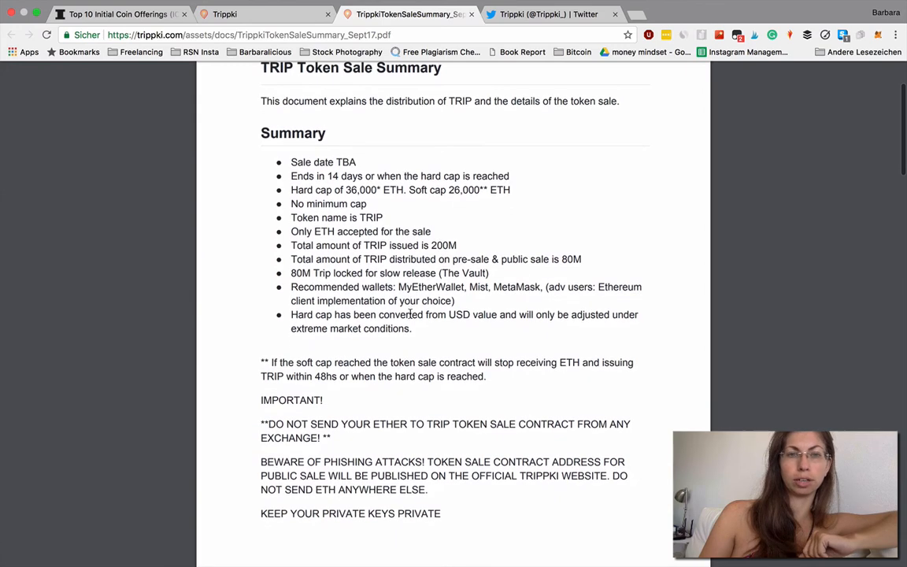
scroll("down", 3)
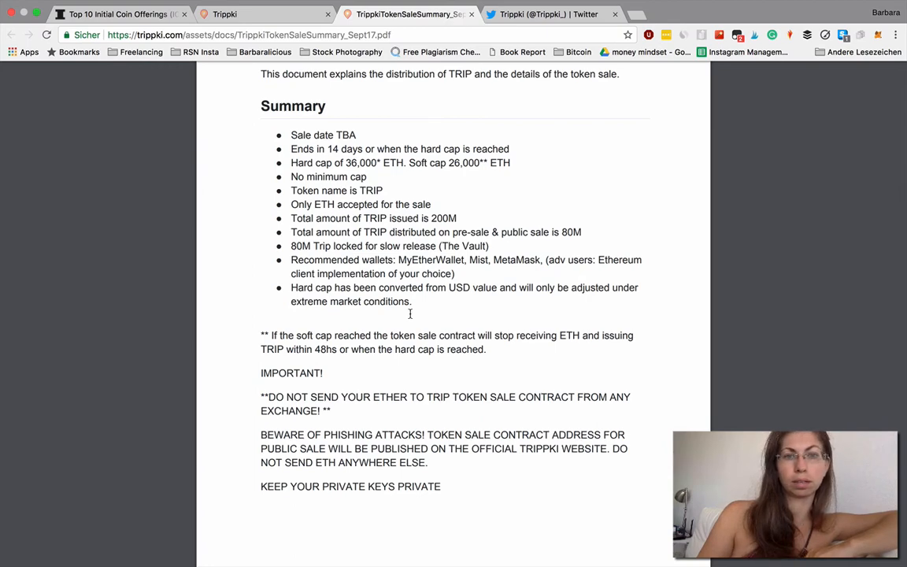
scroll("down", 3)
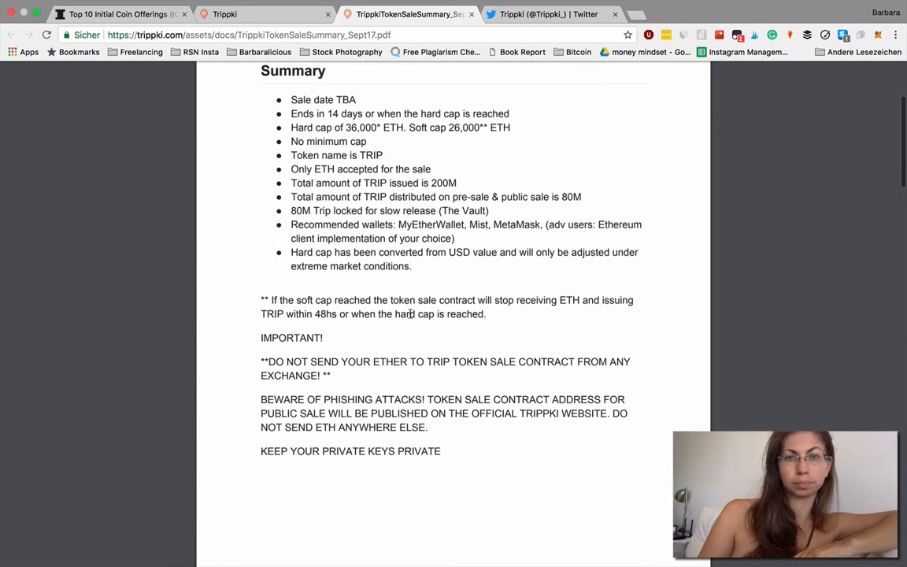
scroll("down", 3)
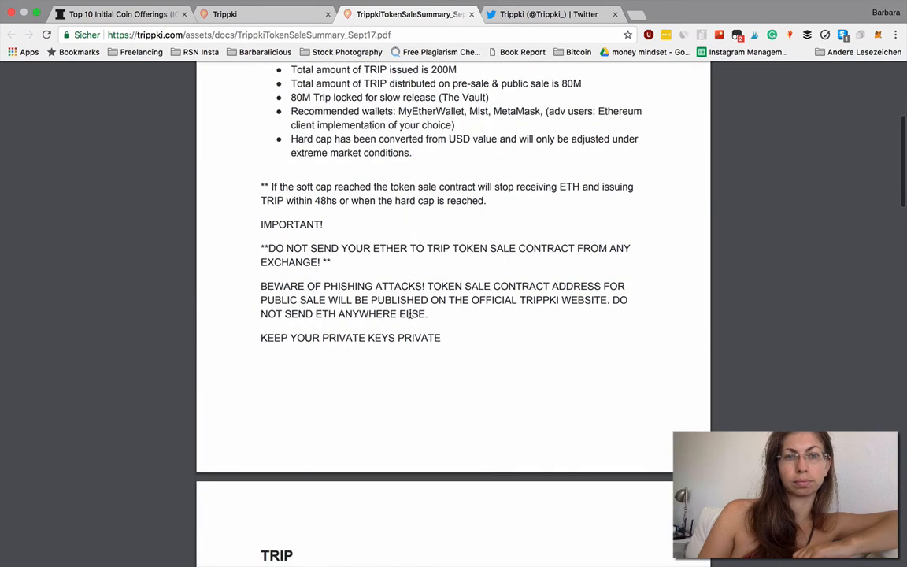
scroll("down", 3)
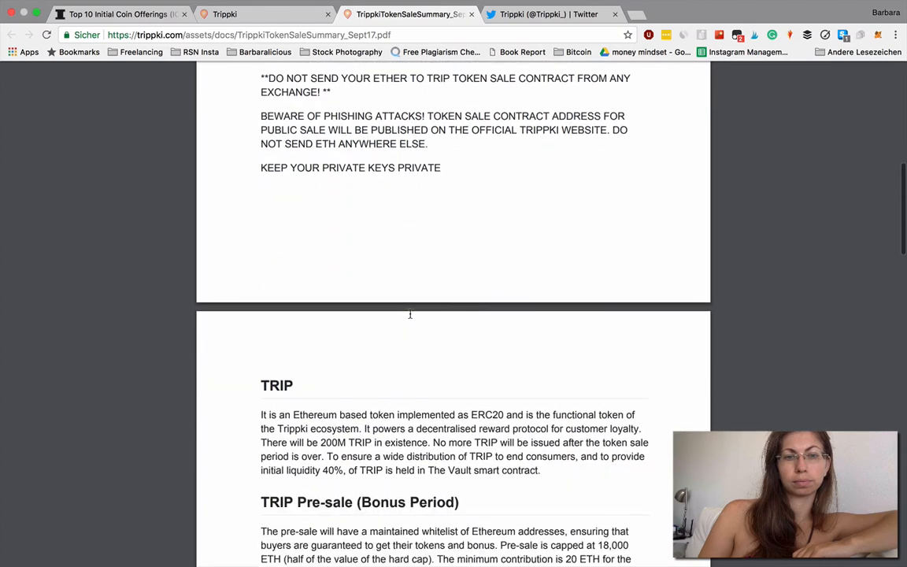
scroll("down", 3)
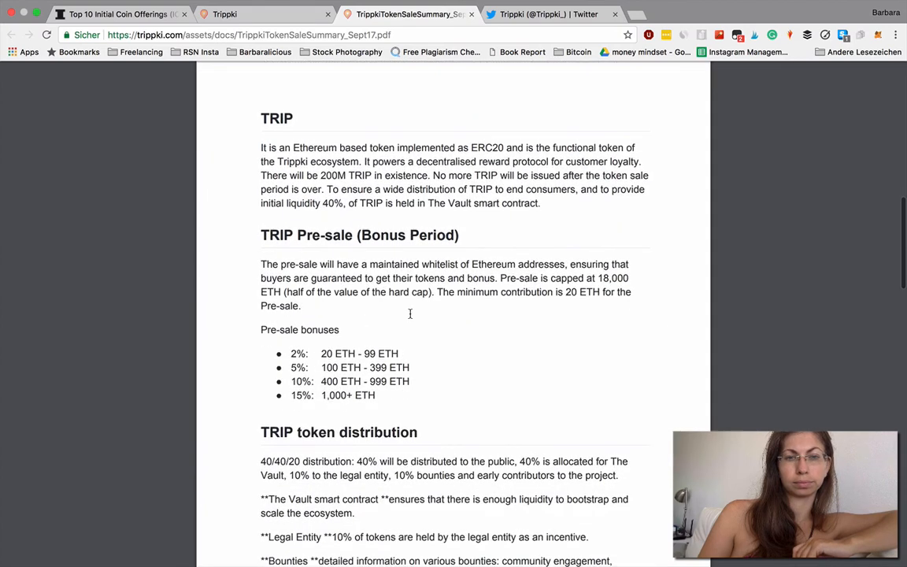
Step: Read the token distribution, use of funds and the About this document disclaimer
scroll("down", 3)
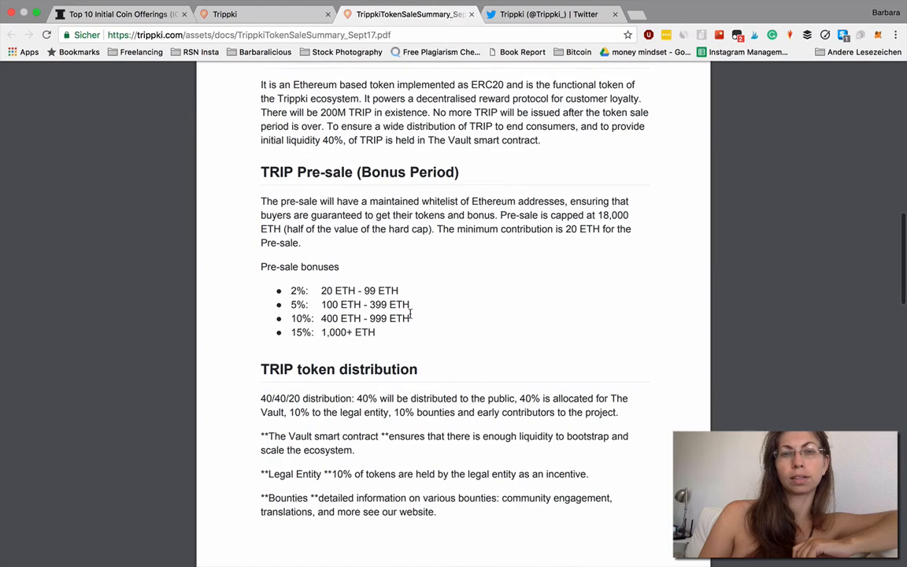
scroll("down", 3)
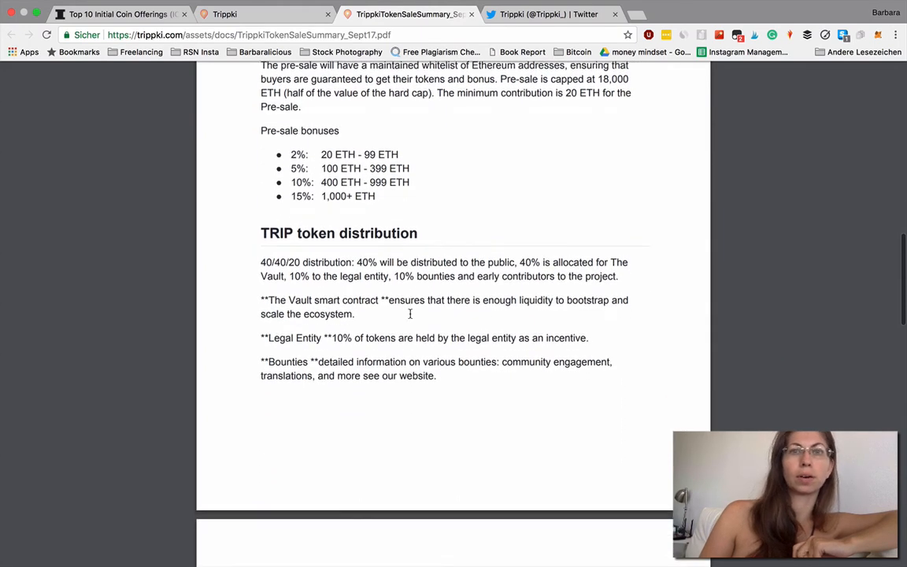
scroll("down", 3)
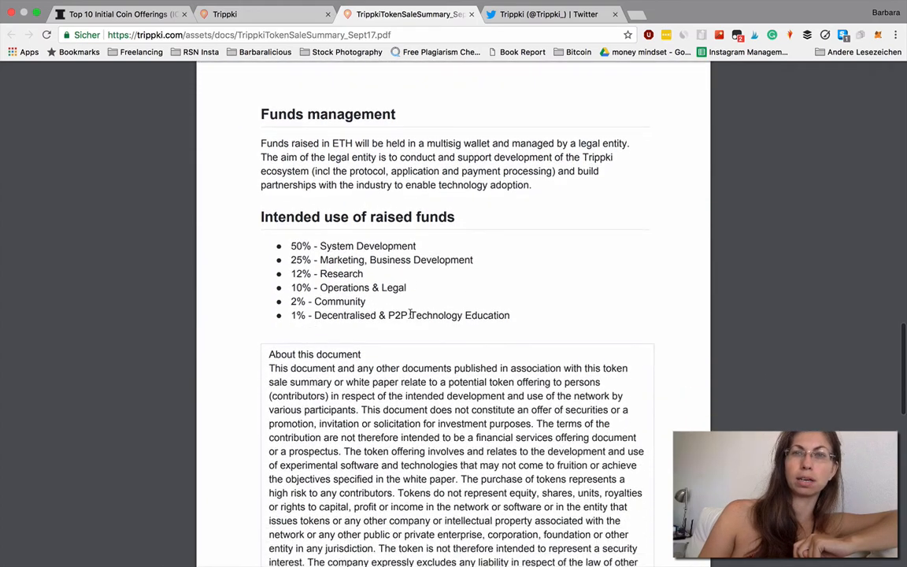
scroll("down", 3)
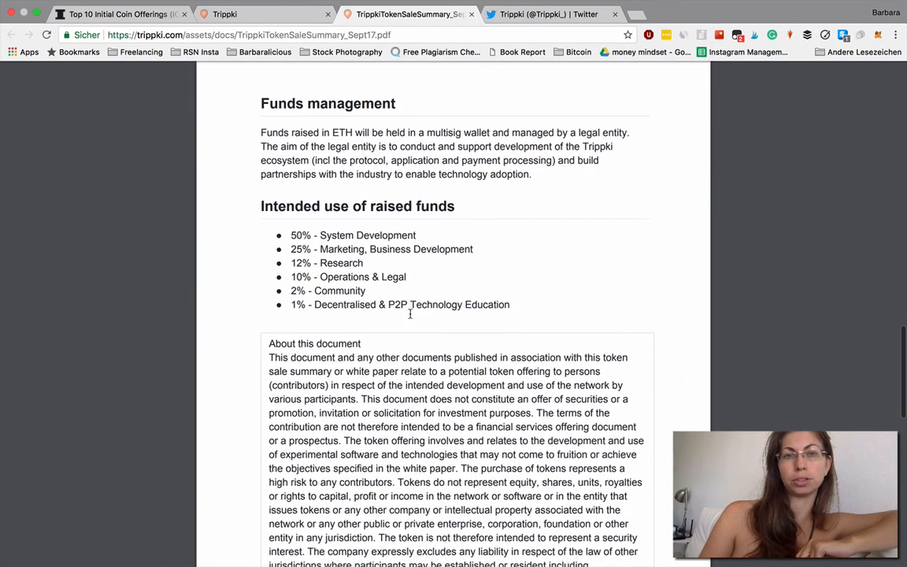
scroll("down", 3)
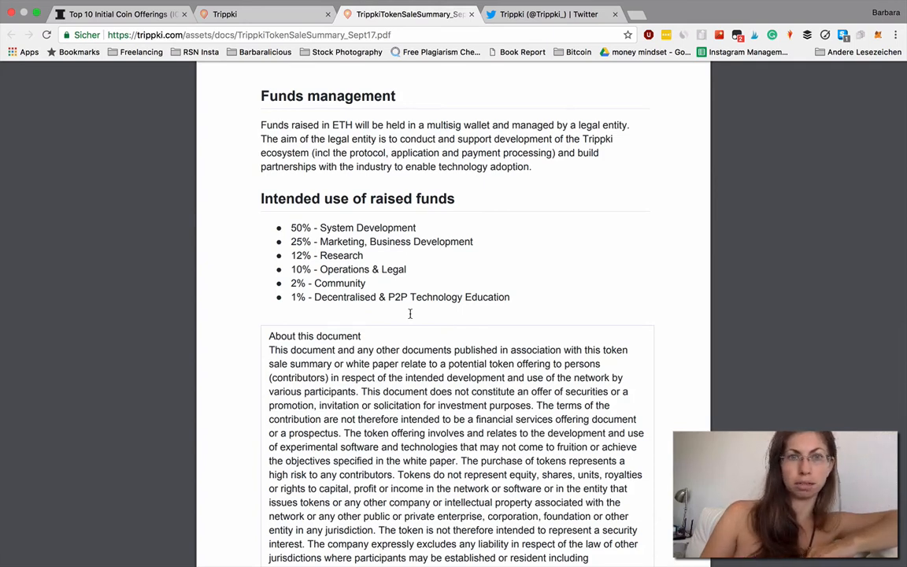
scroll("down", 3)
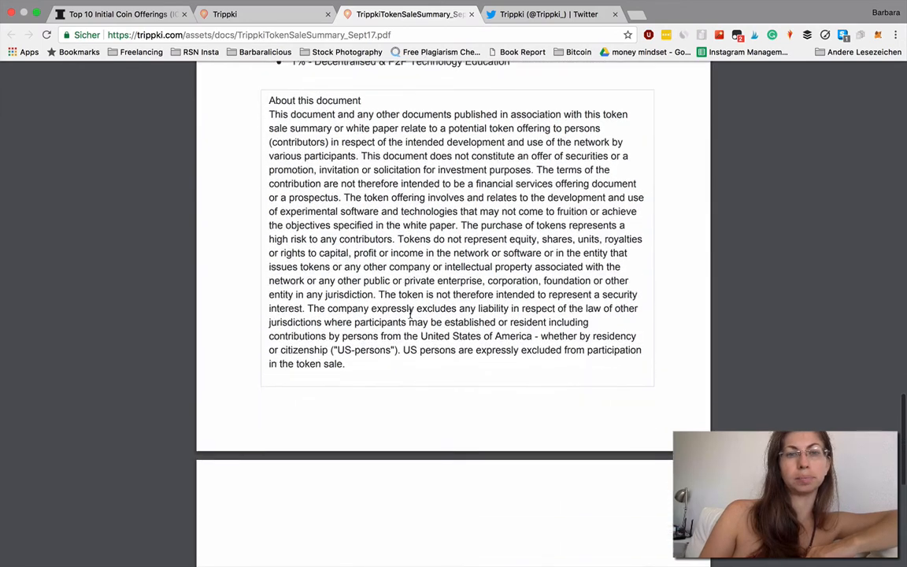
scroll("down", 3)
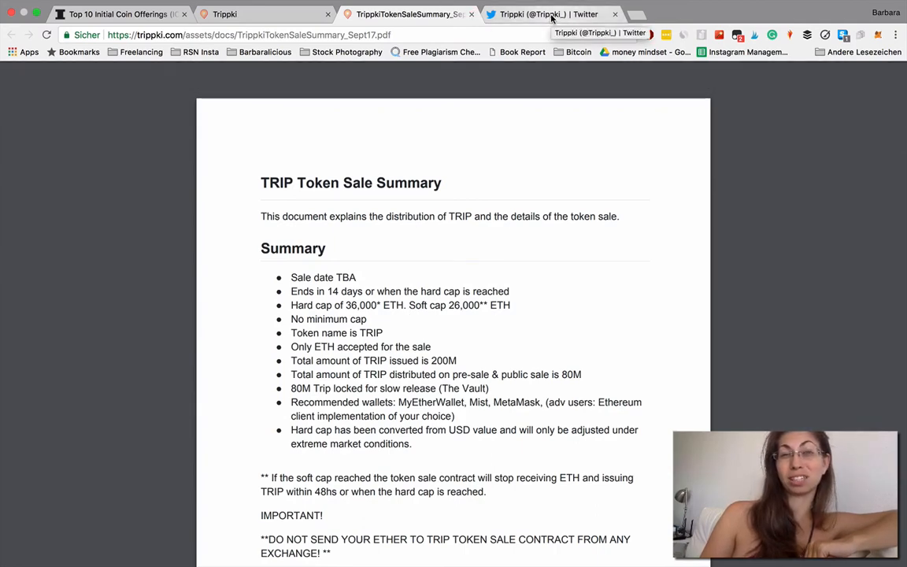
Step: View Trippki's Twitter profile (2,225 followers), then the Inc. top-10 ICO article ranking Trippki #4
left_click(551, 14)
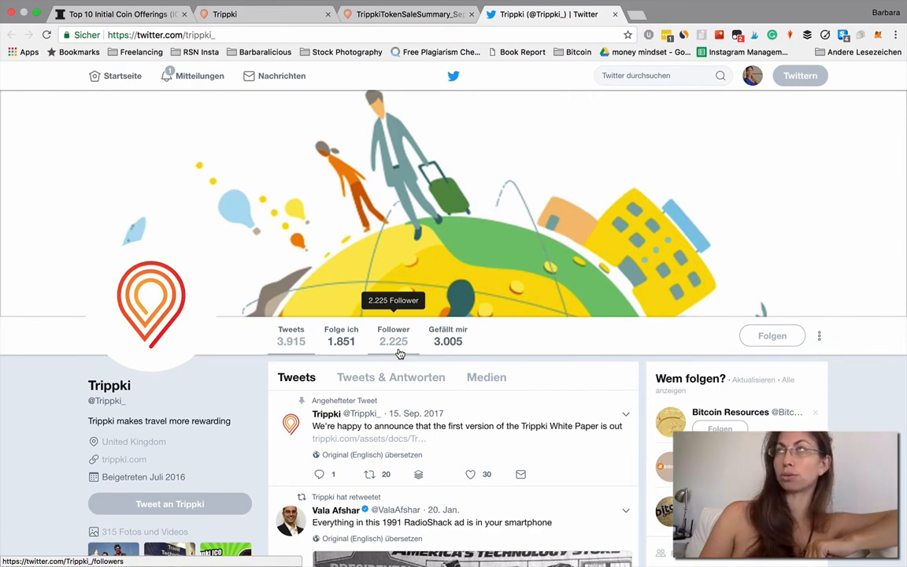
mouse_move(402, 273)
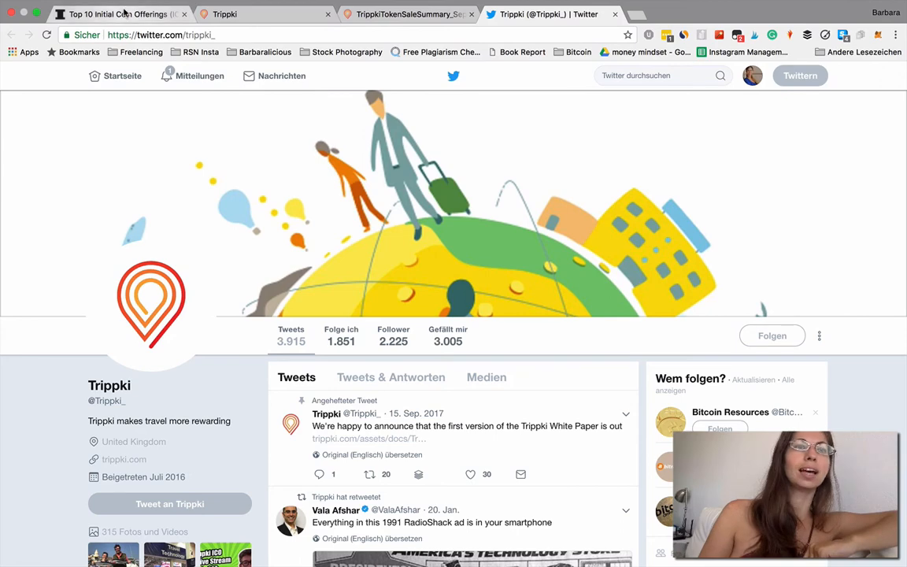
mouse_move(122, 14)
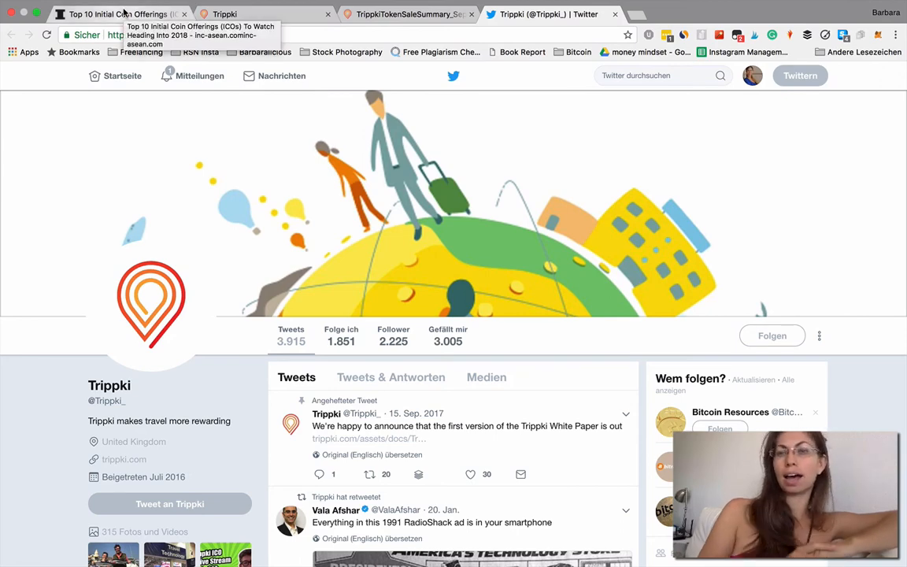
left_click(118, 14)
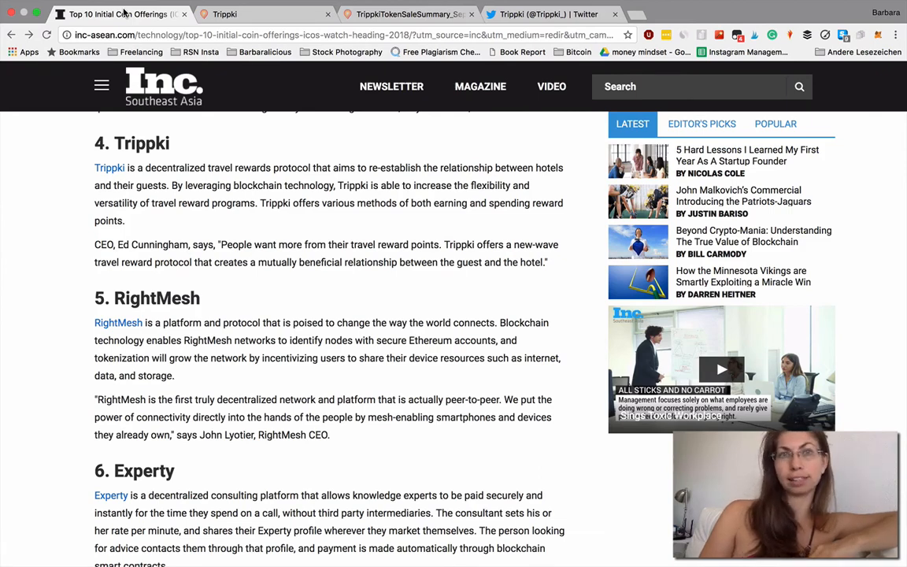
Step: Switch back to the Trippki tab and scroll to the pre-sale registration and Token sale sections
left_click(265, 14)
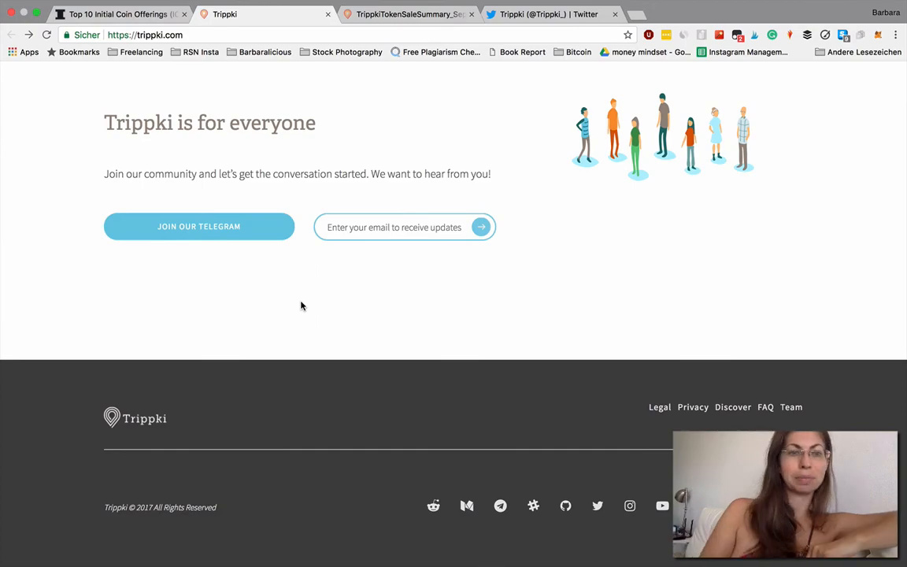
scroll("down", 3)
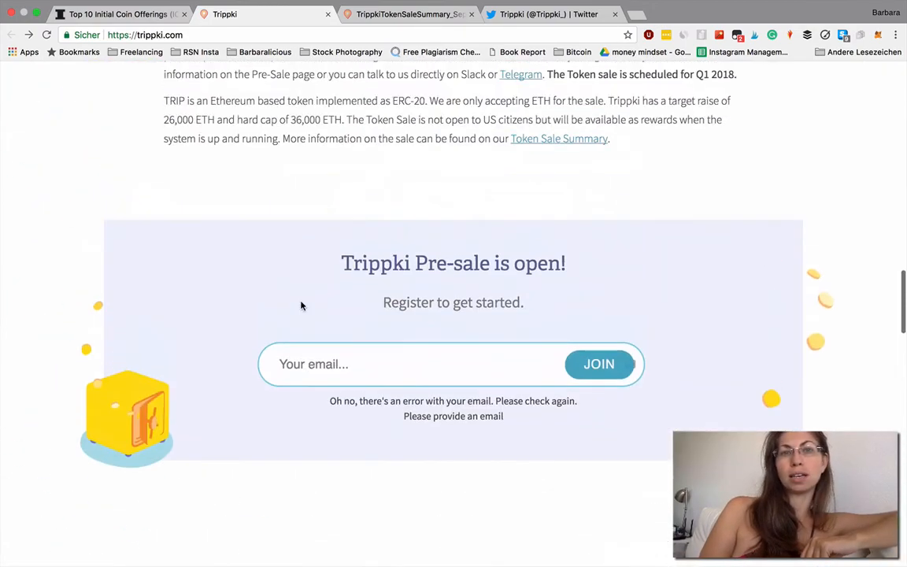
scroll("down", 3)
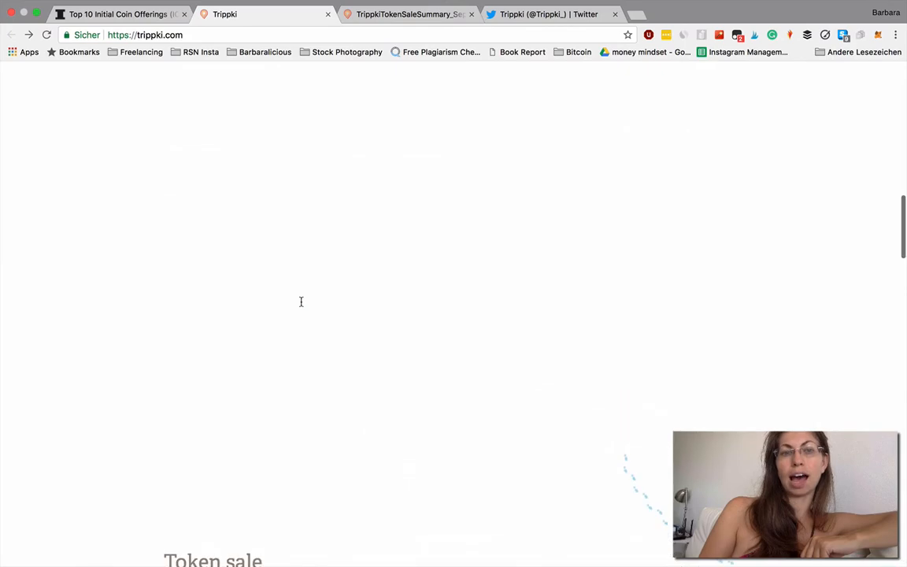